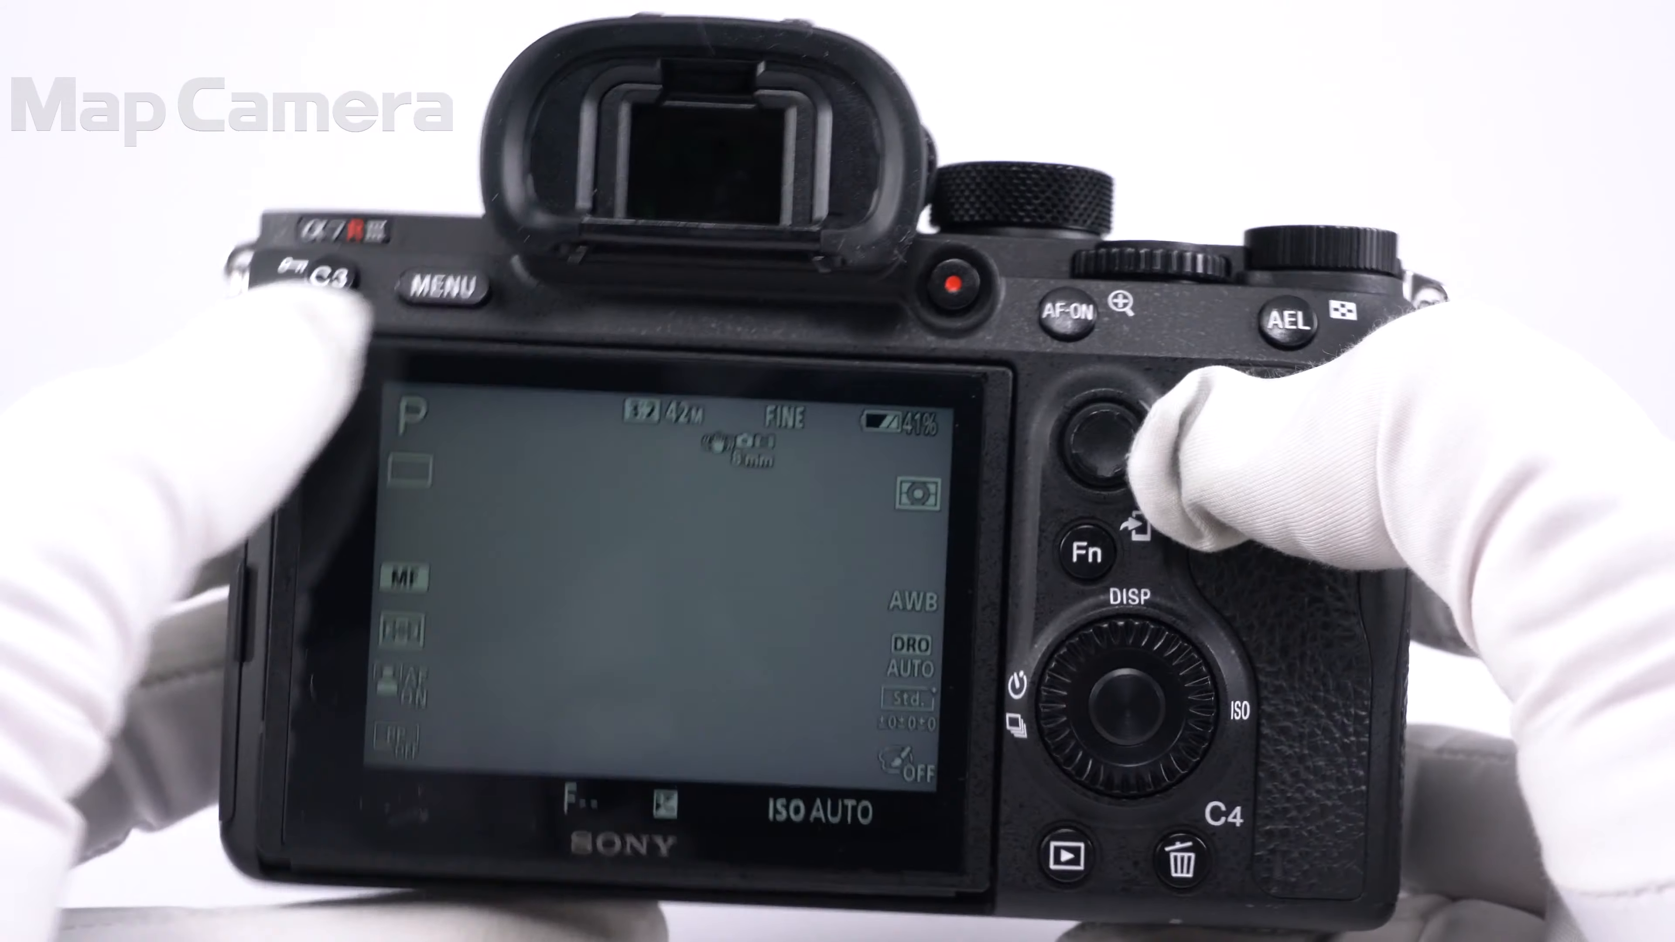
left_click(448, 285)
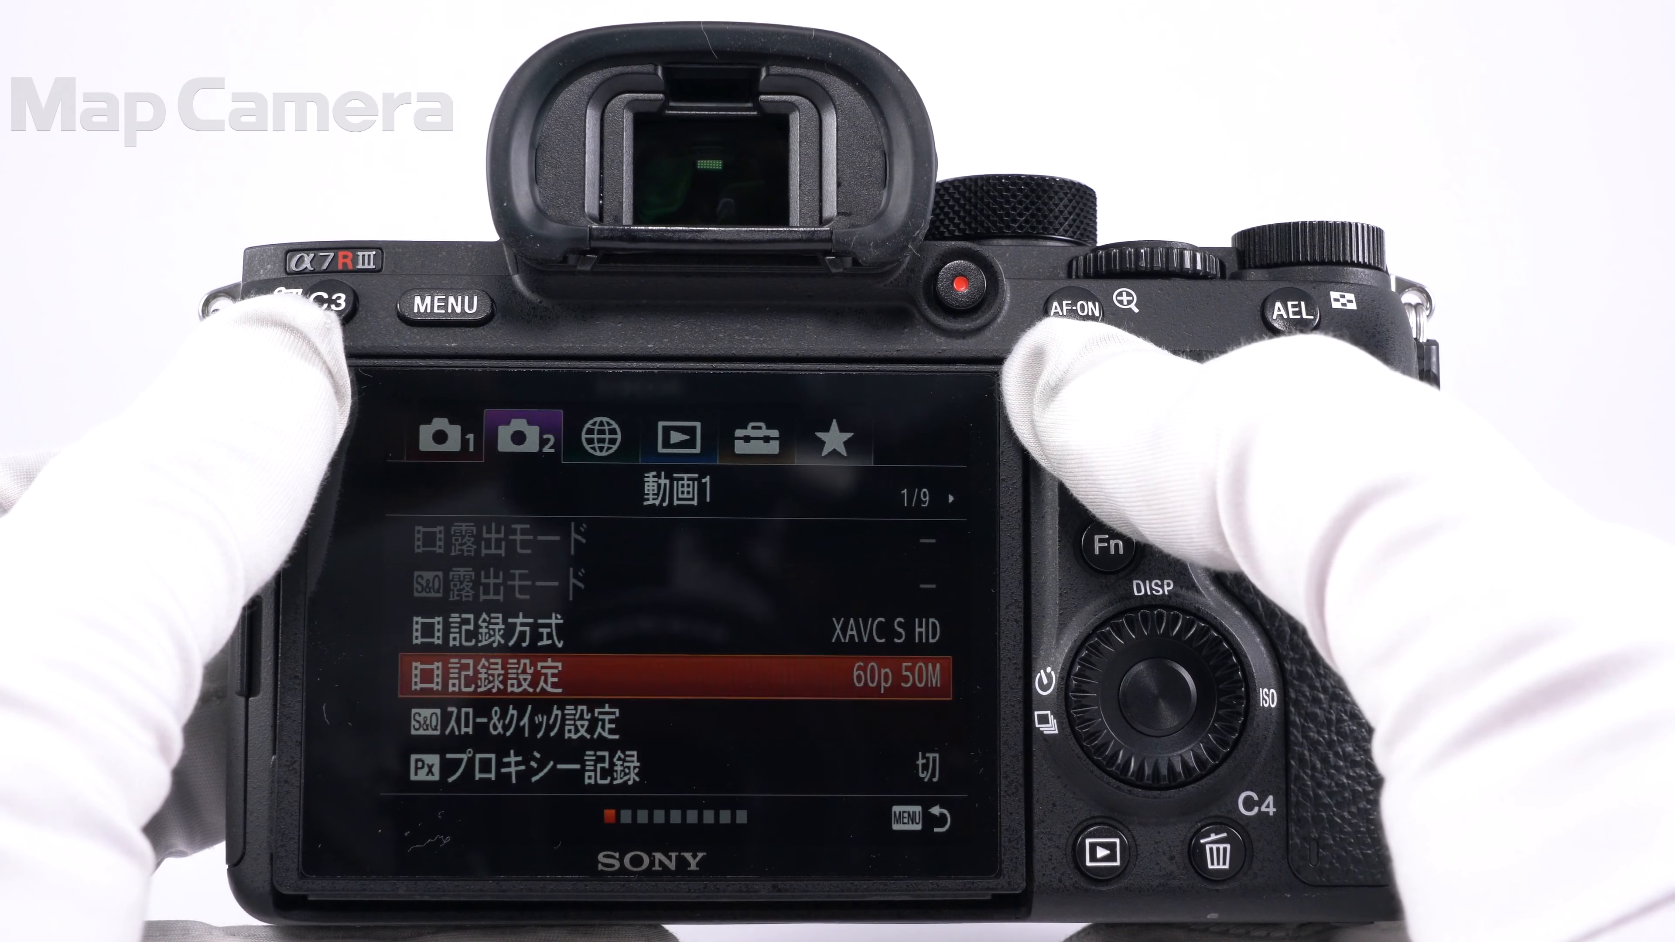
left_click(684, 681)
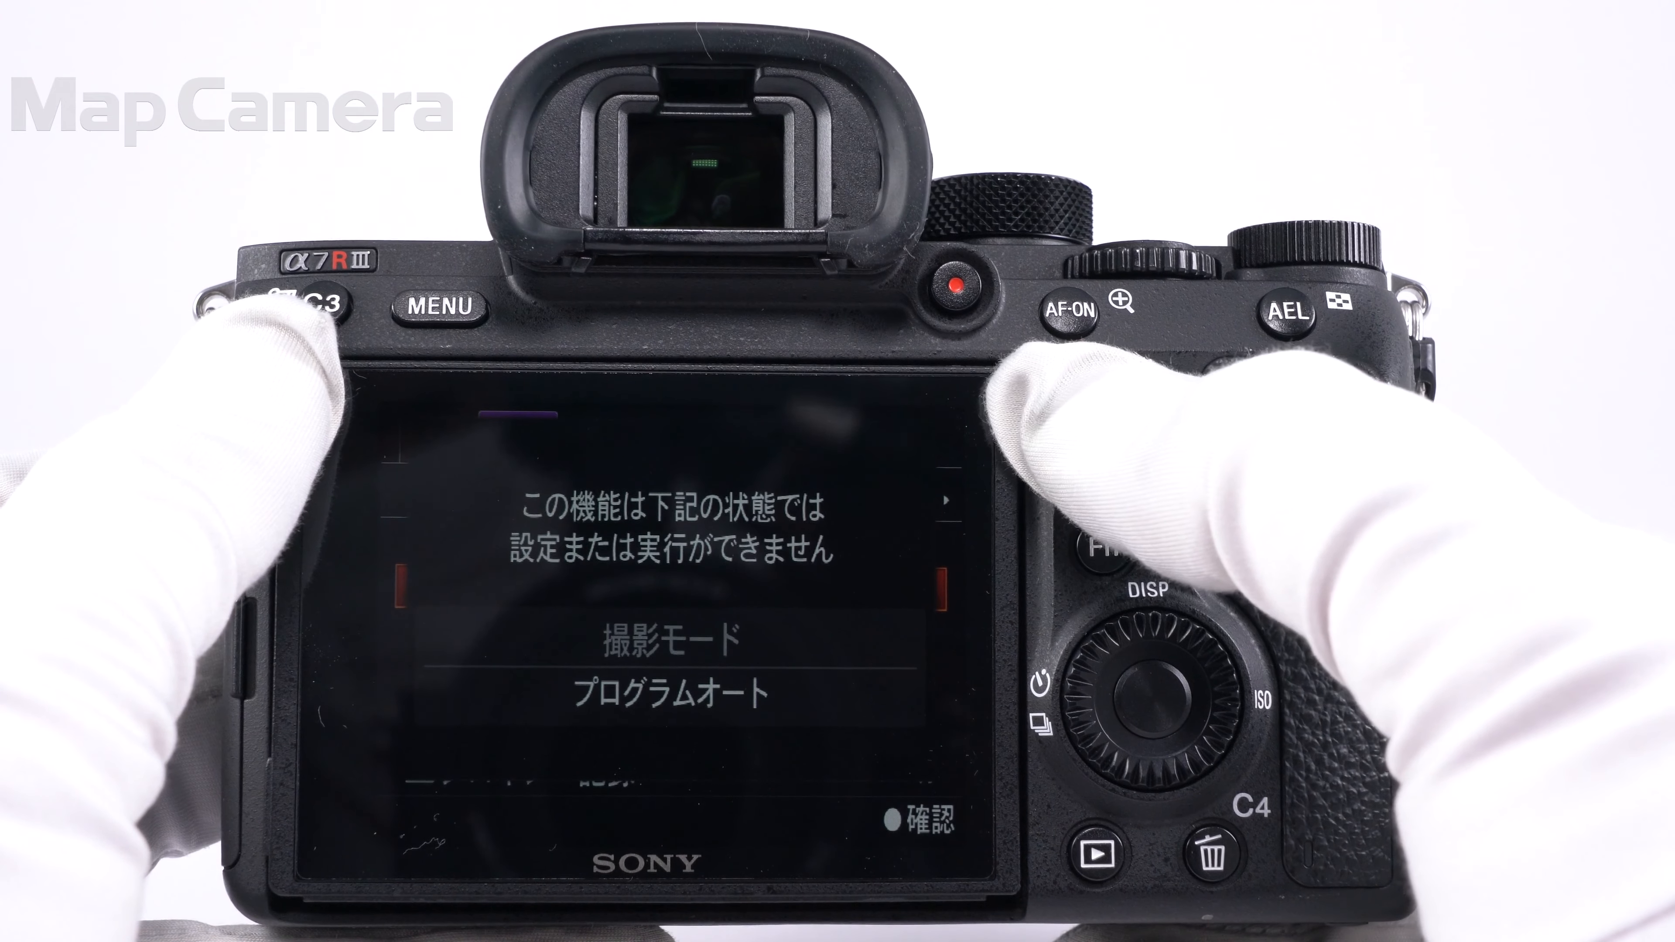